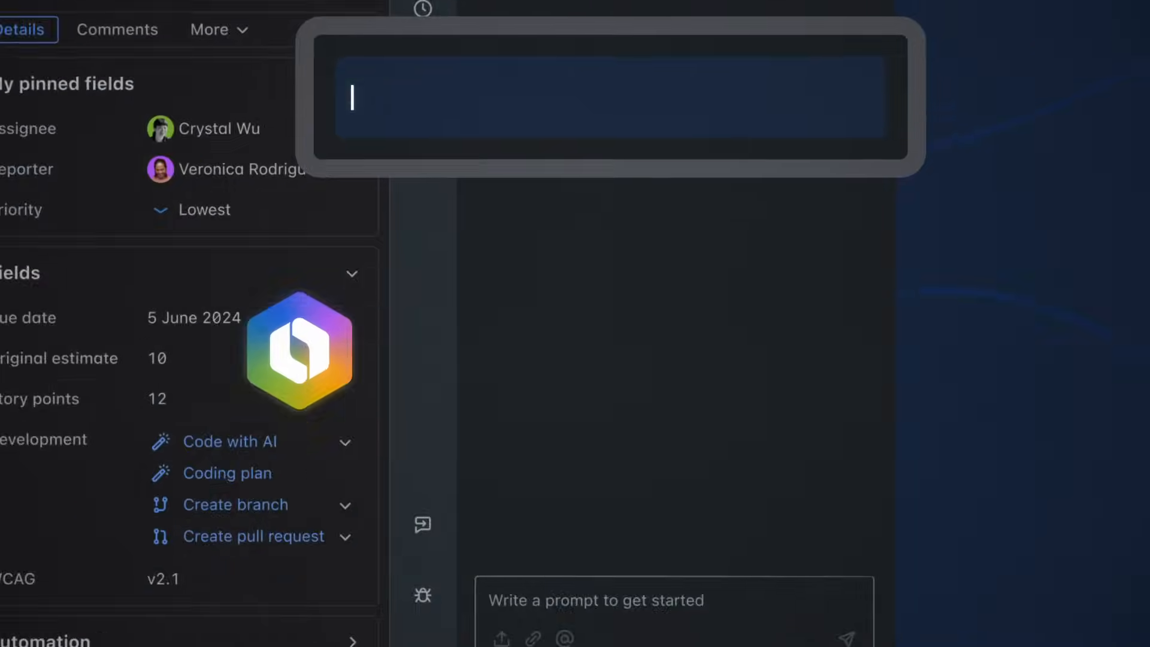
Ask the AI 'Help me get started with this work' and commit the User-profile-dialog.tsx edits.
type("Help me get started with this work")
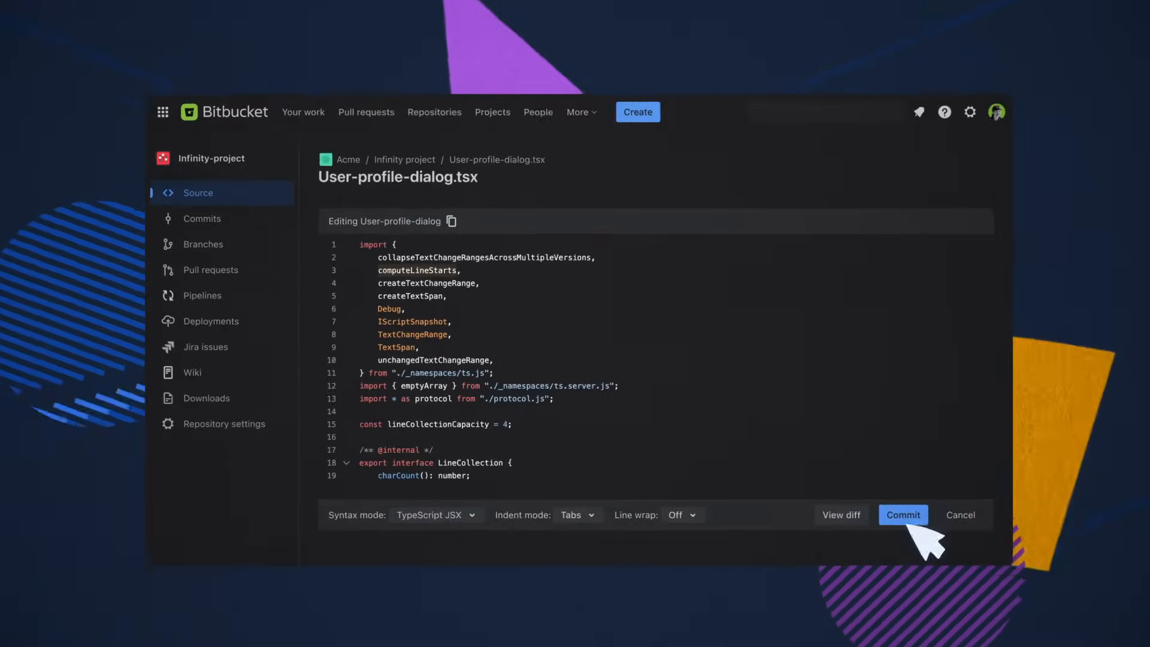
left_click(904, 514)
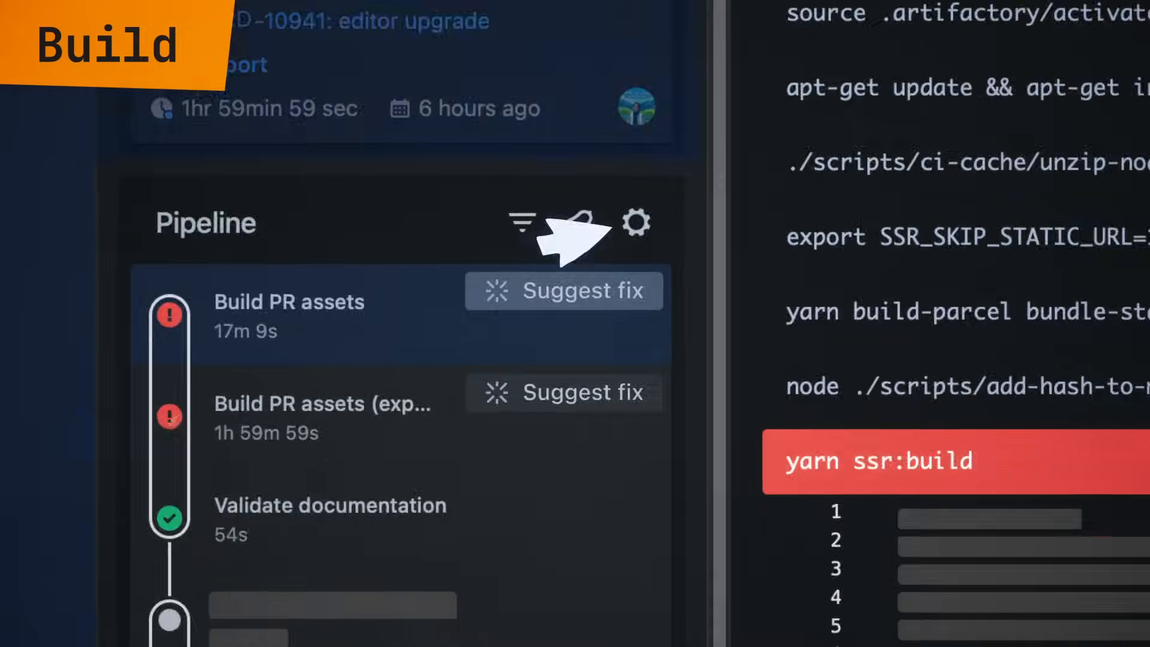
Request an AI-suggested fix for the failed Build PR assets pipeline step.
left_click(565, 290)
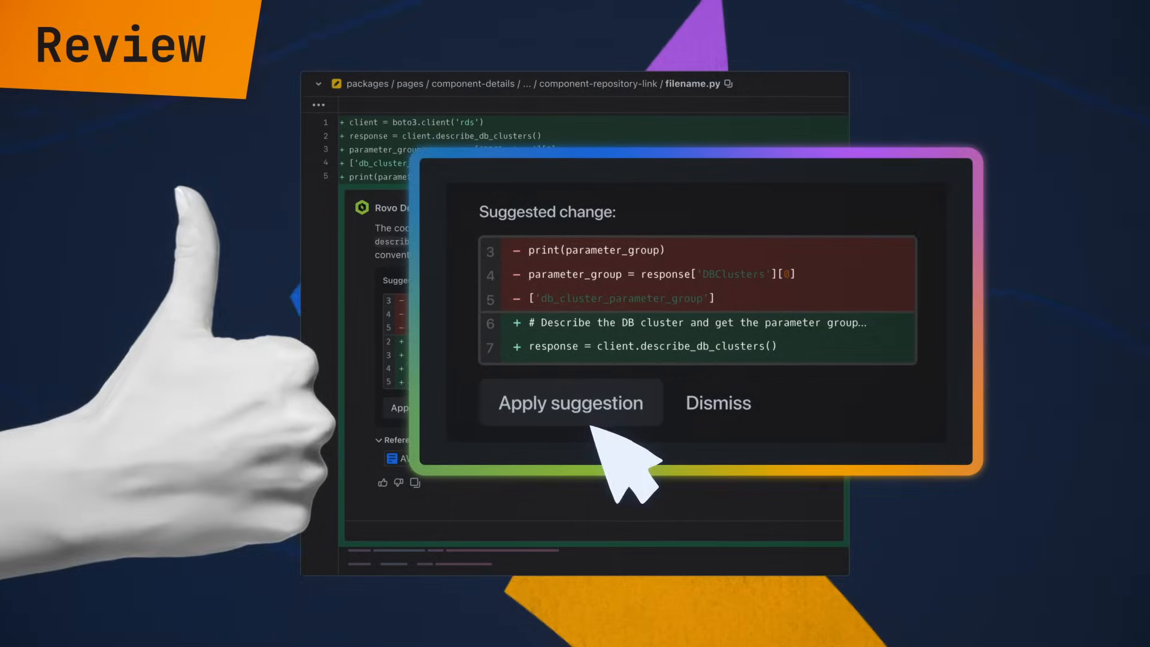
Apply the suggested change swapping the print and parameter_group lines for a describe_db_clusters call.
left_click(569, 403)
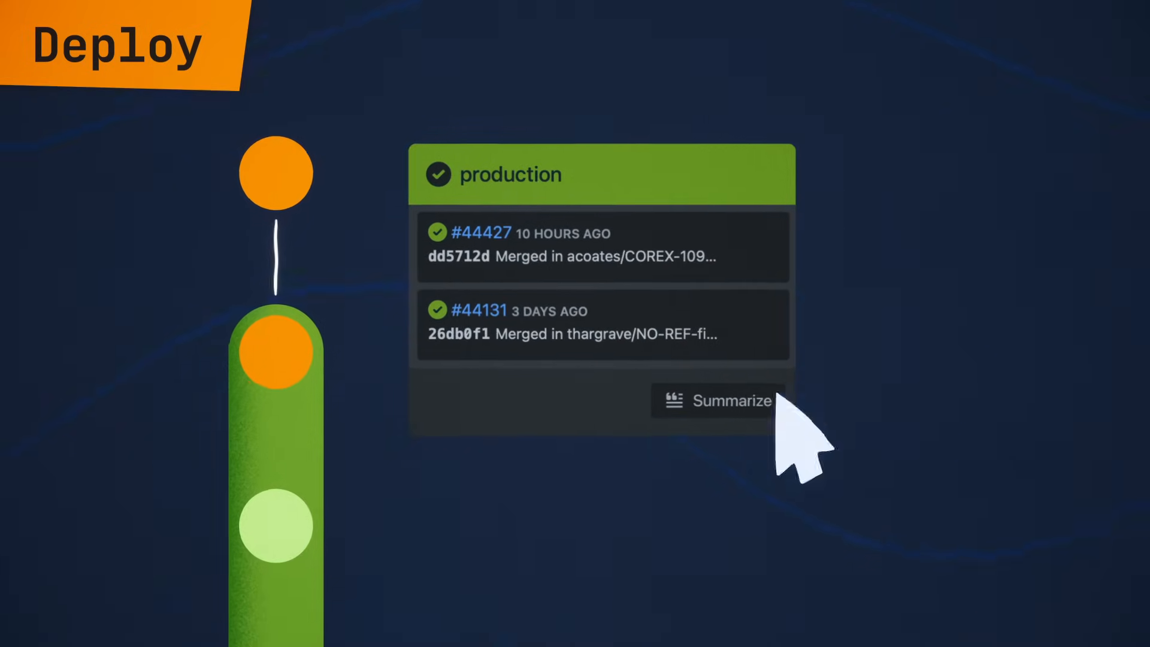
Generate the AI summary of the production deployment's merged changes.
left_click(716, 400)
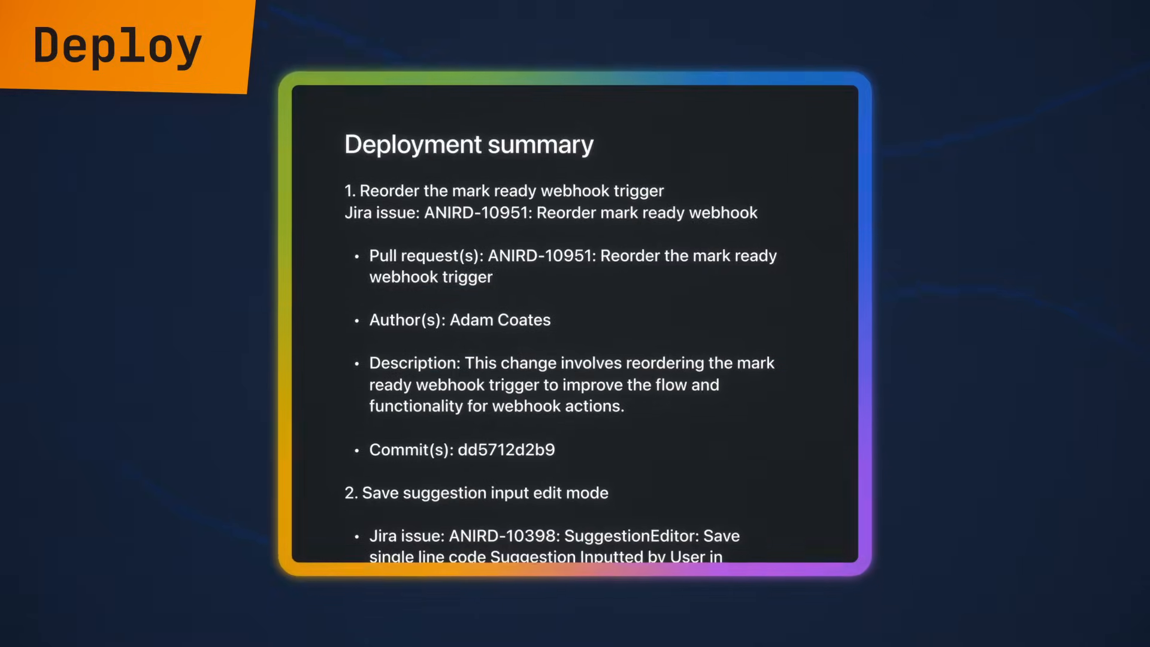